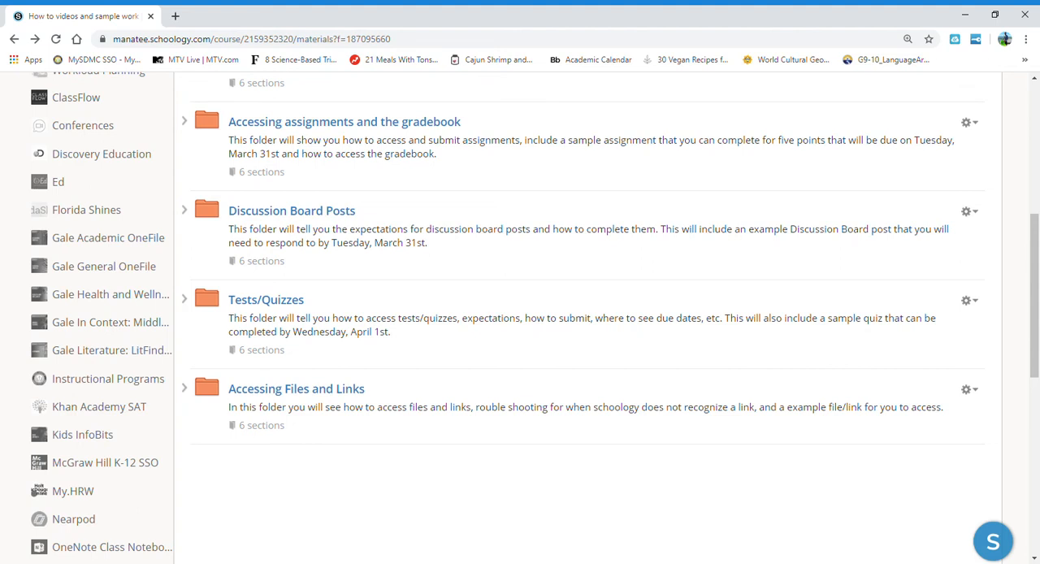
mouse_move(283, 394)
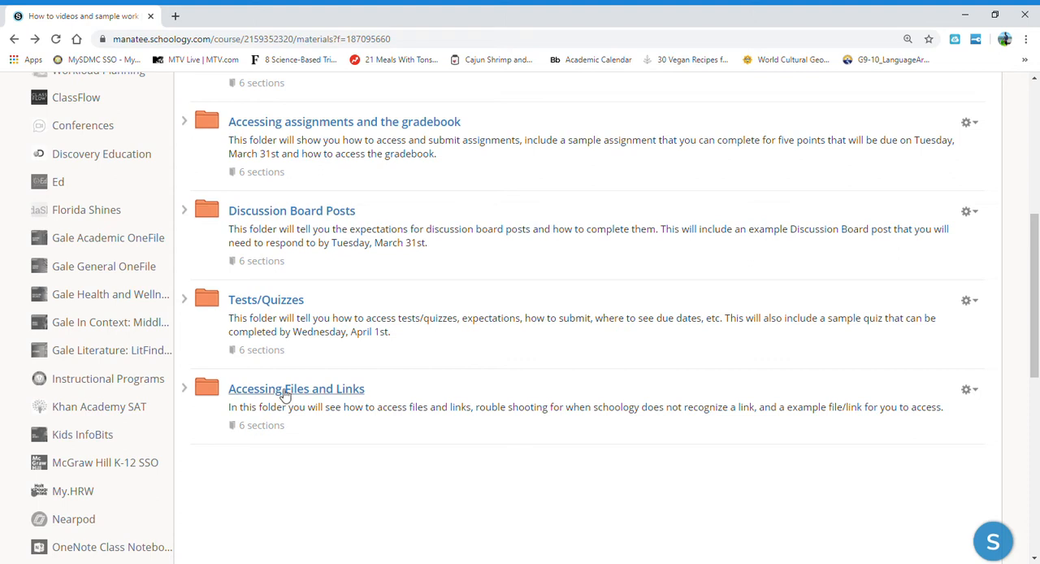
Open the 'Accessing Files and Links' folder from the course materials list.
click(297, 389)
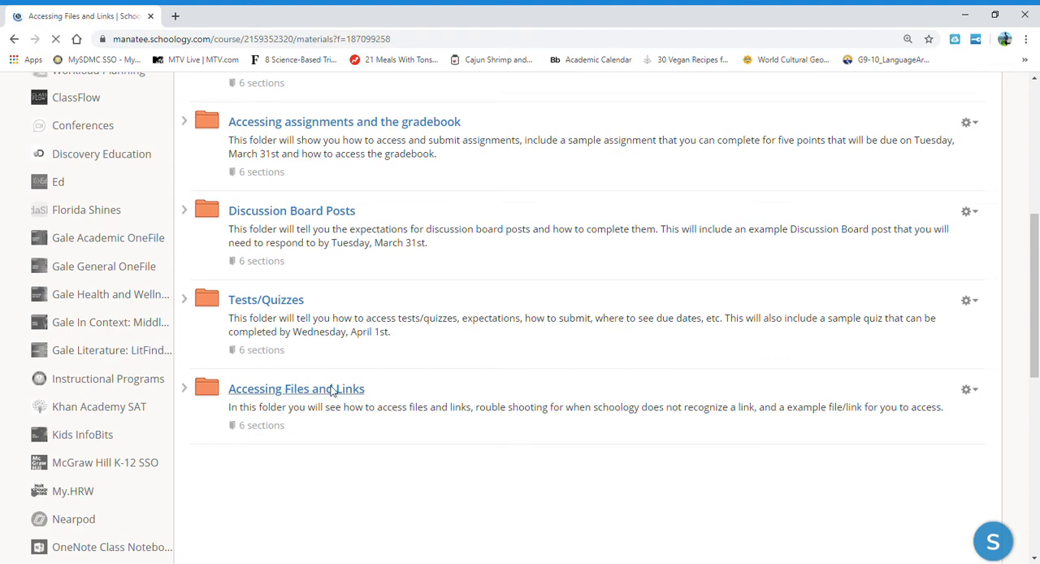
click(296, 388)
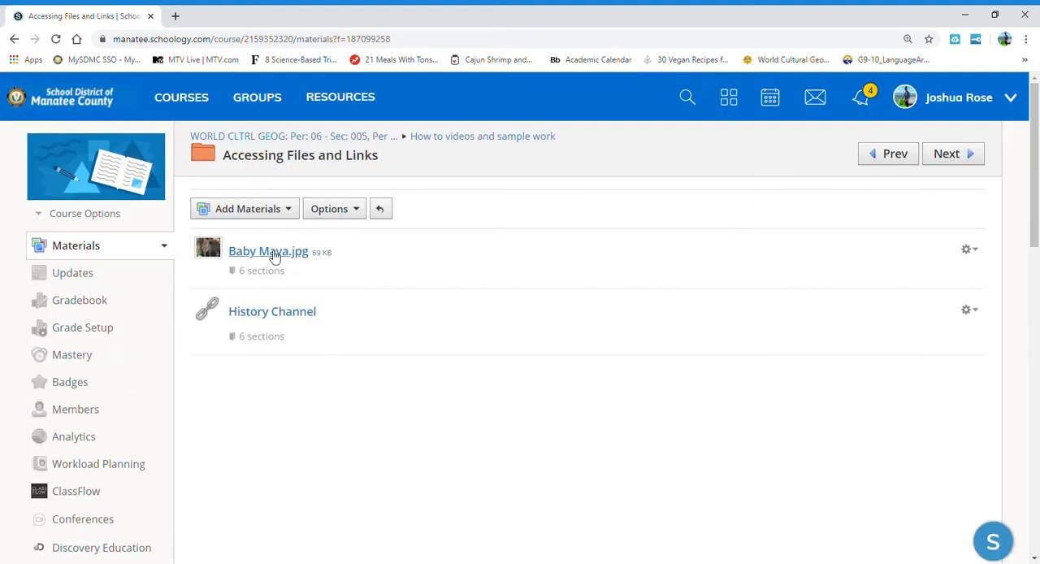
mouse_move(295, 255)
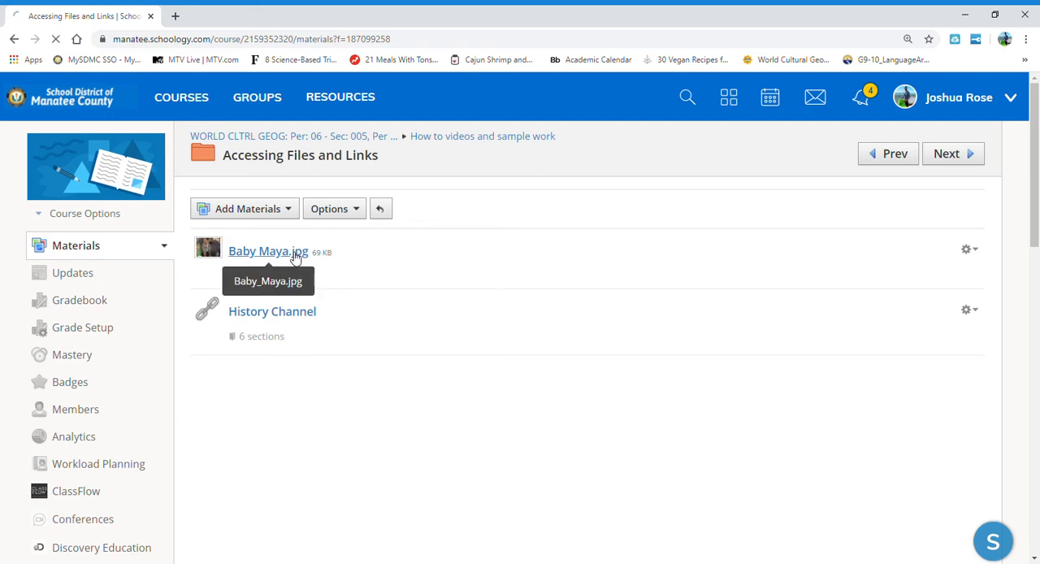
View the full Baby Maya.jpg puppy photo, then return to the Accessing Files and Links folder.
click(268, 251)
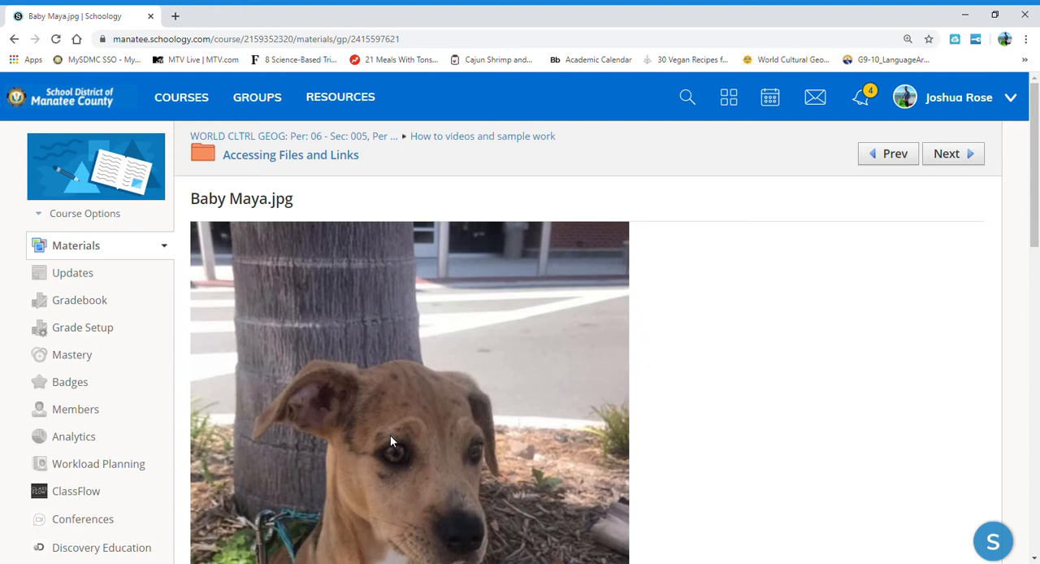
scroll(down, 3)
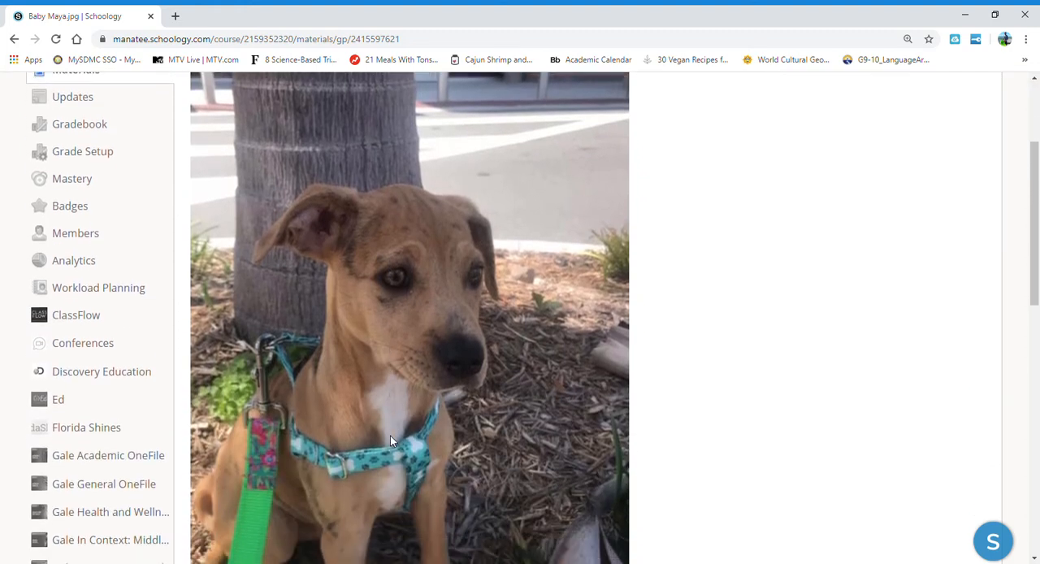
scroll(down, 3)
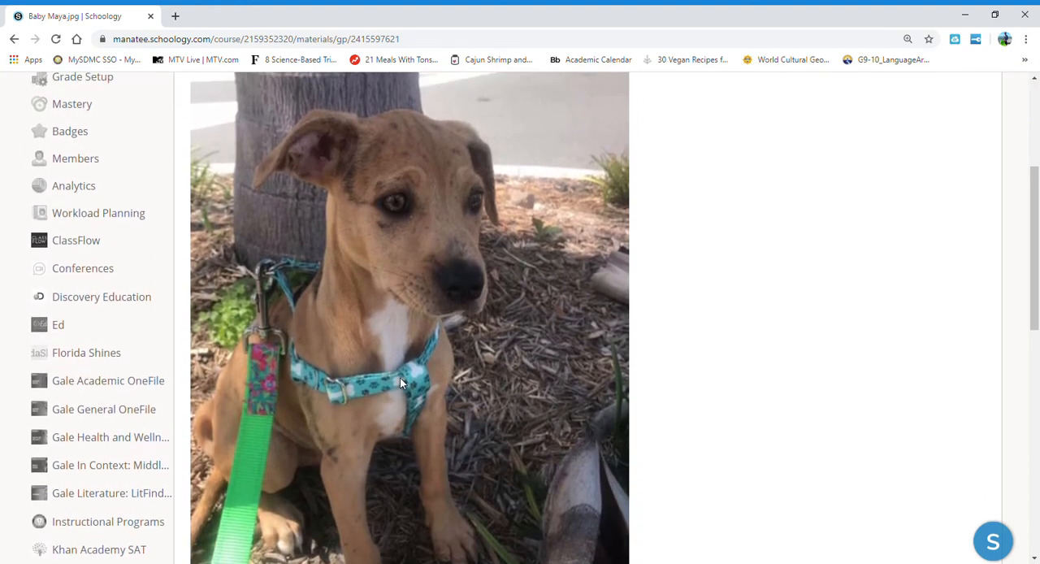
scroll(up, 3)
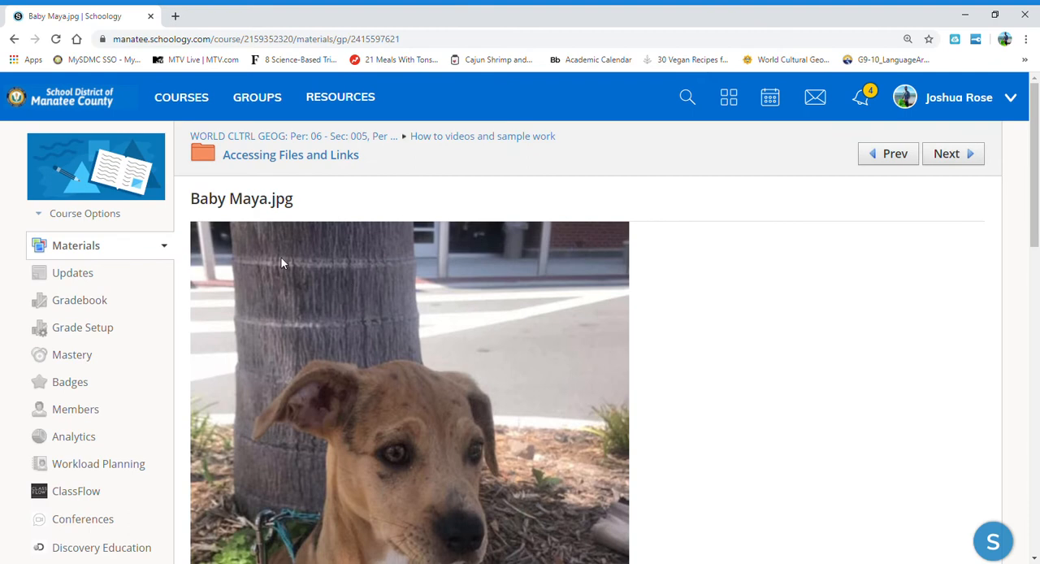
mouse_move(236, 267)
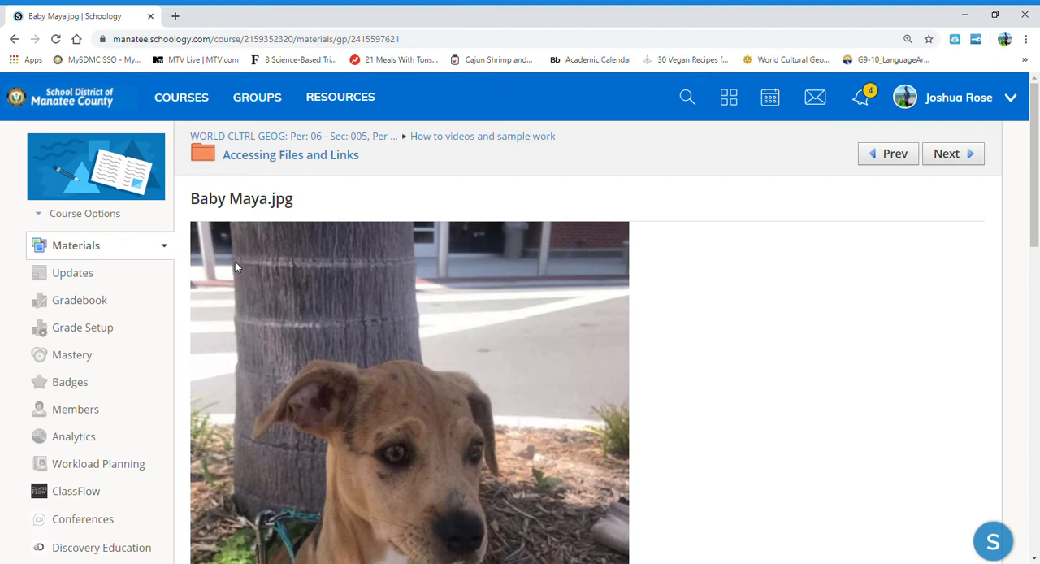
mouse_move(764, 254)
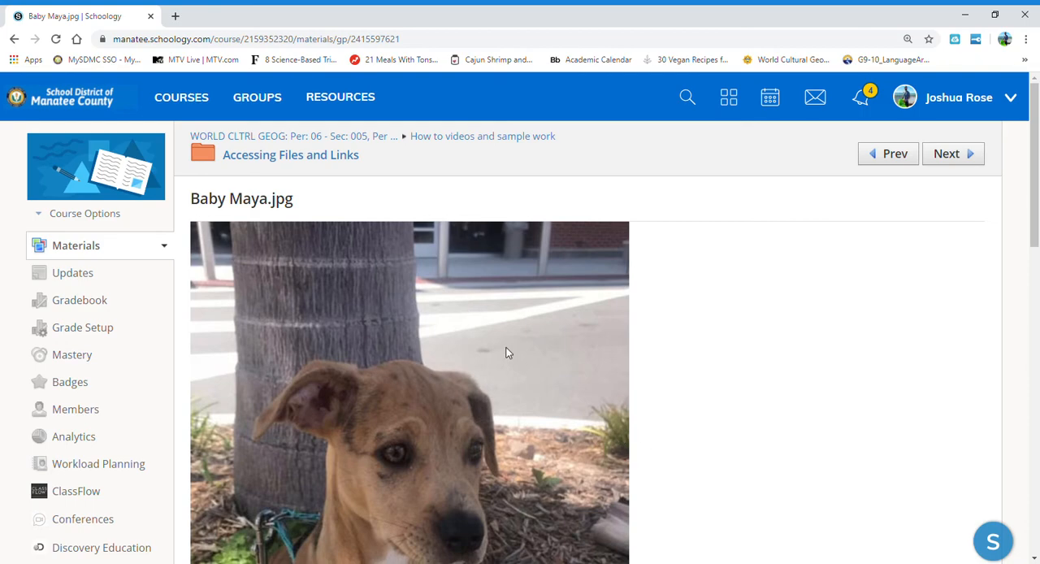
scroll(down, 3)
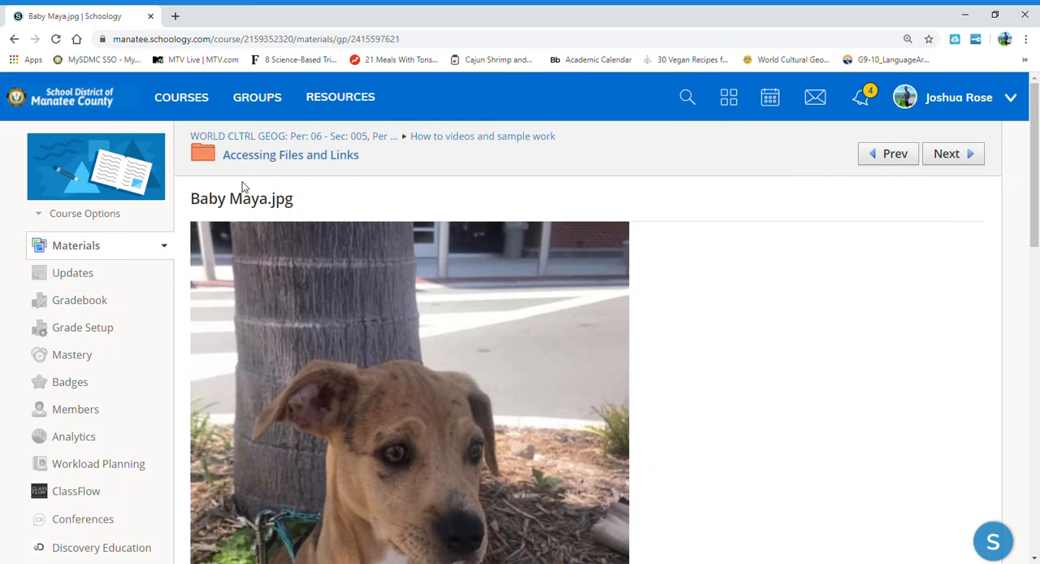
click(290, 155)
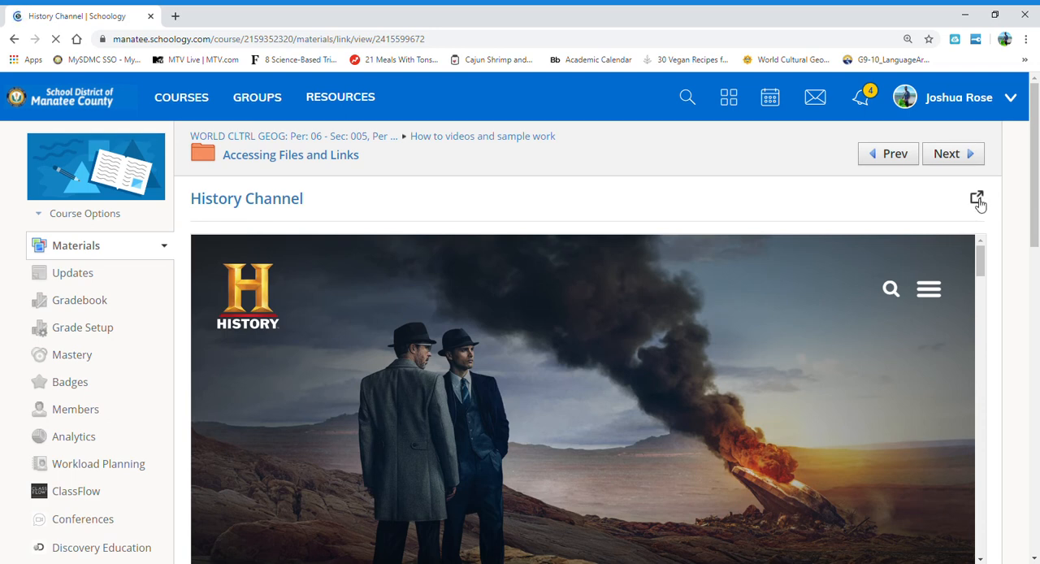
Open the History Channel site in a separate new browser tab.
click(977, 199)
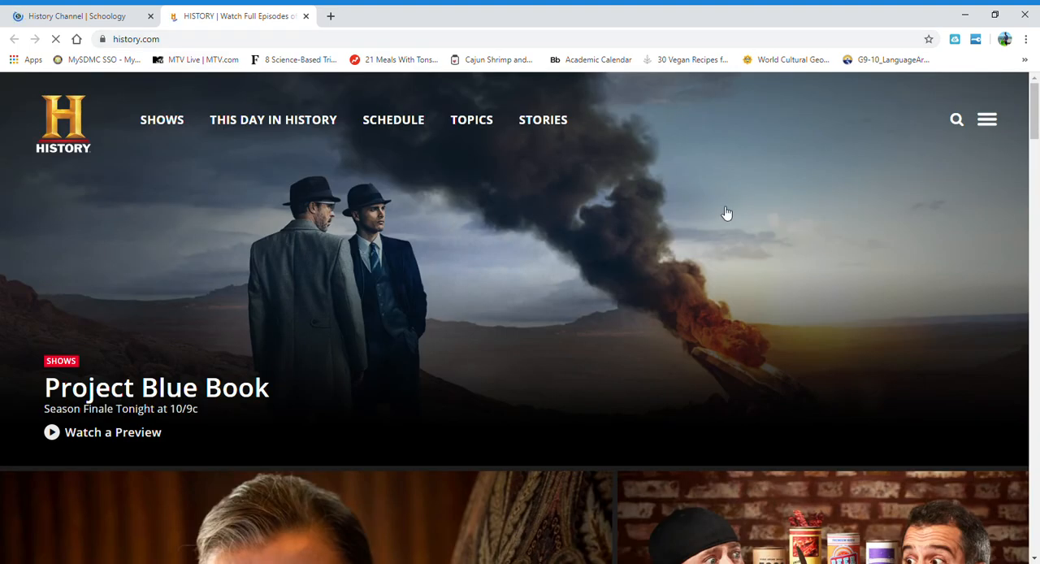